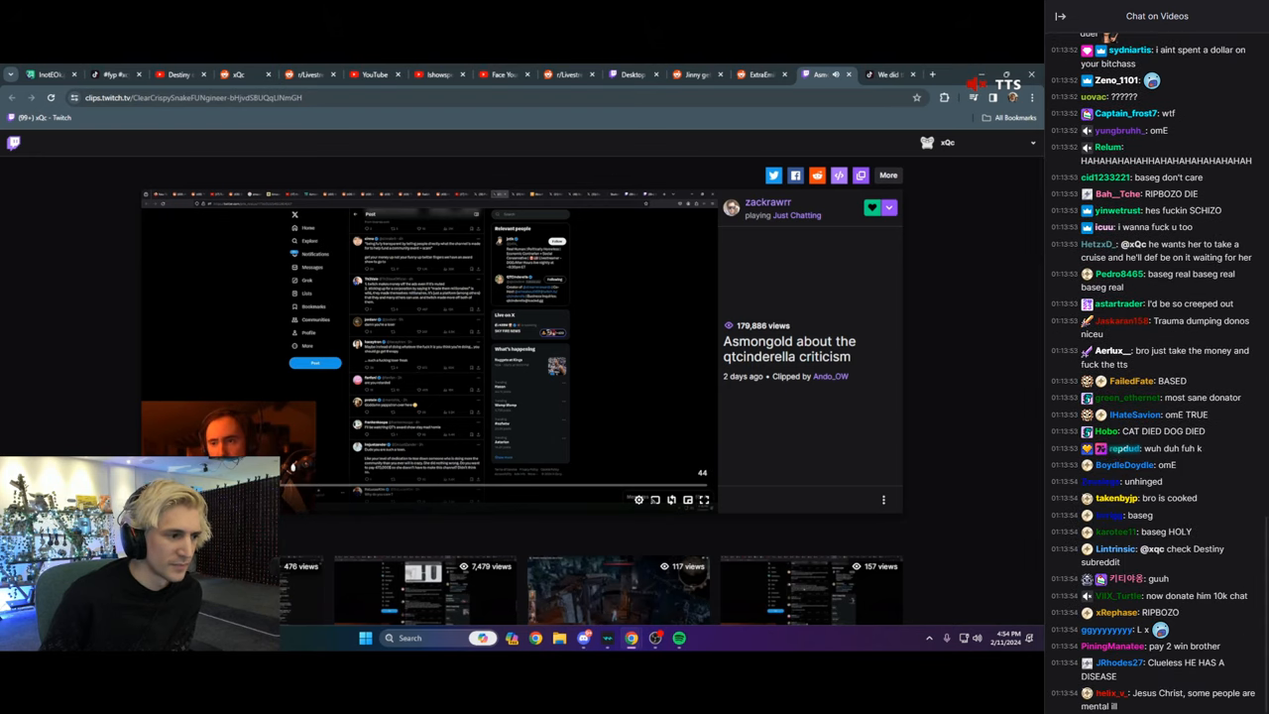
Enlarge the Asmongold clip to fill the view and watch it while scrolling chat
click(705, 498)
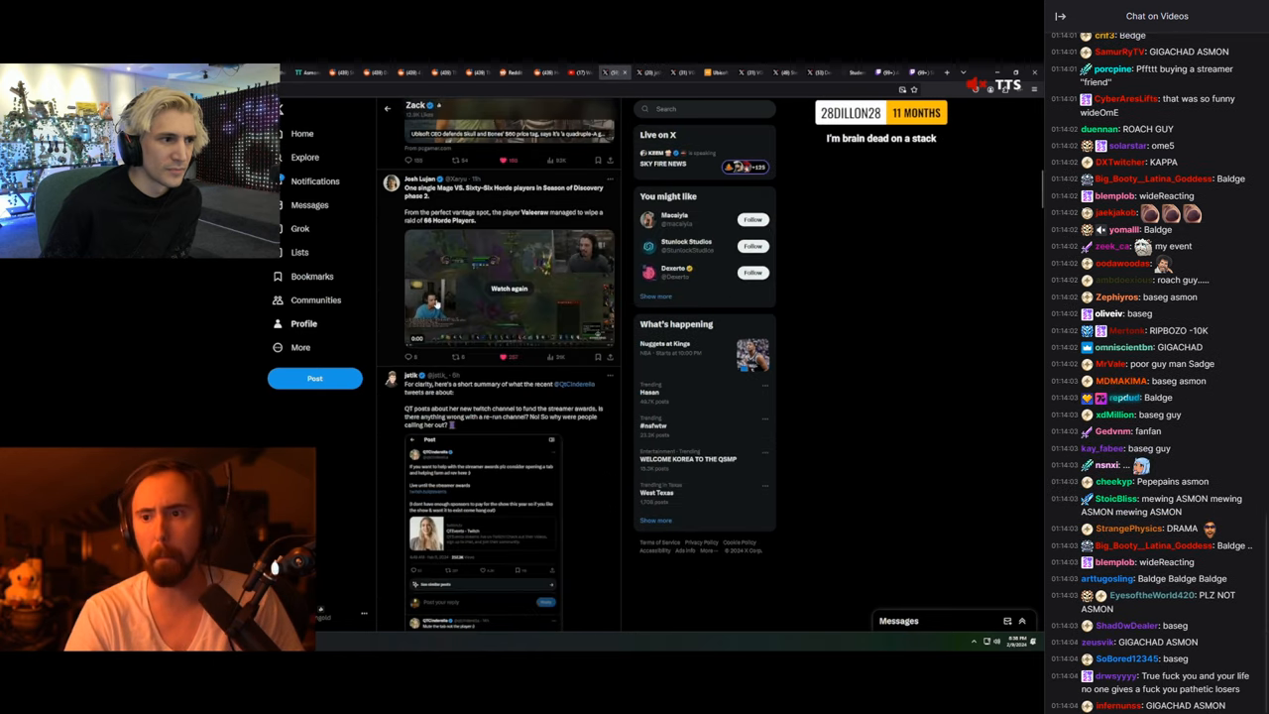
scroll(down, 3)
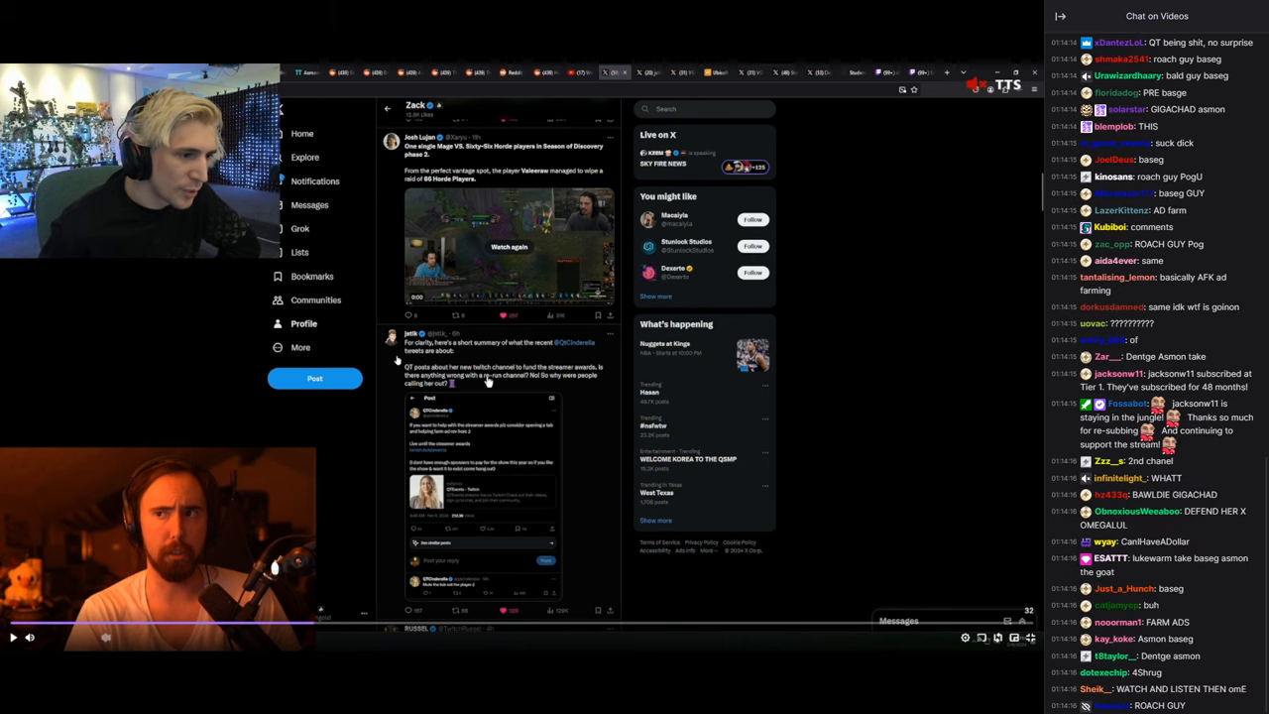
scroll(down, 3)
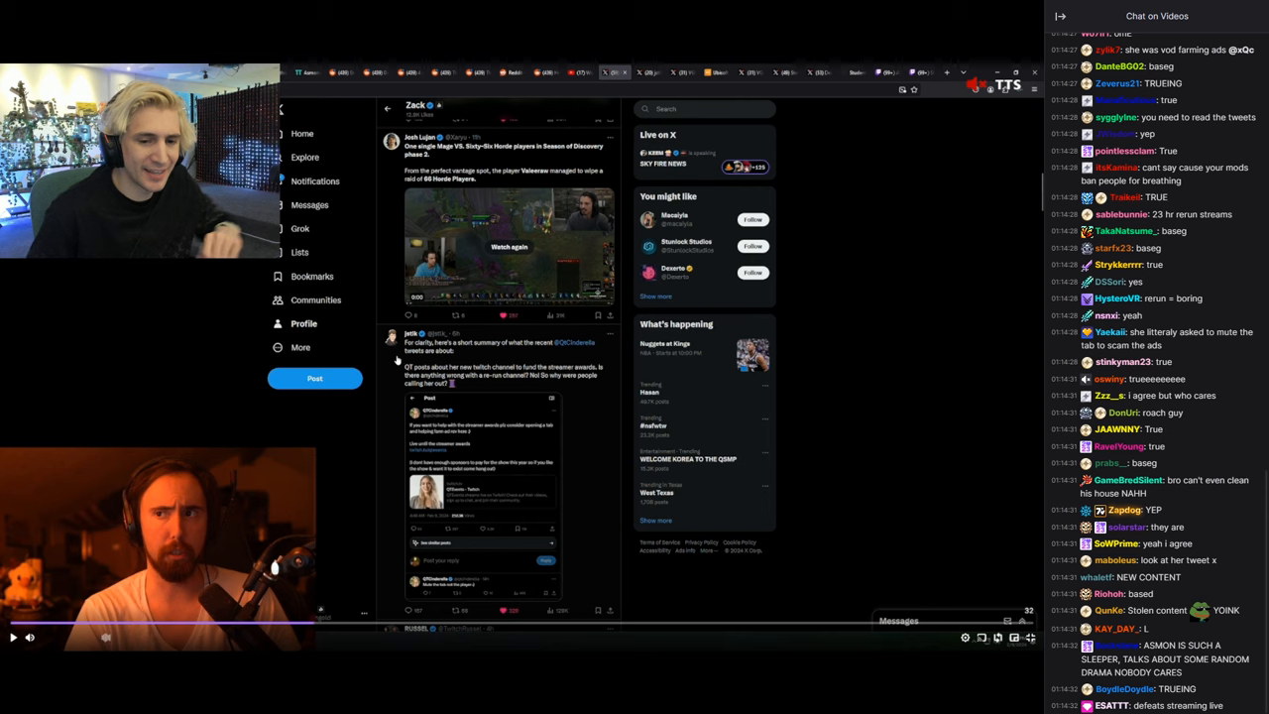
scroll(down, 3)
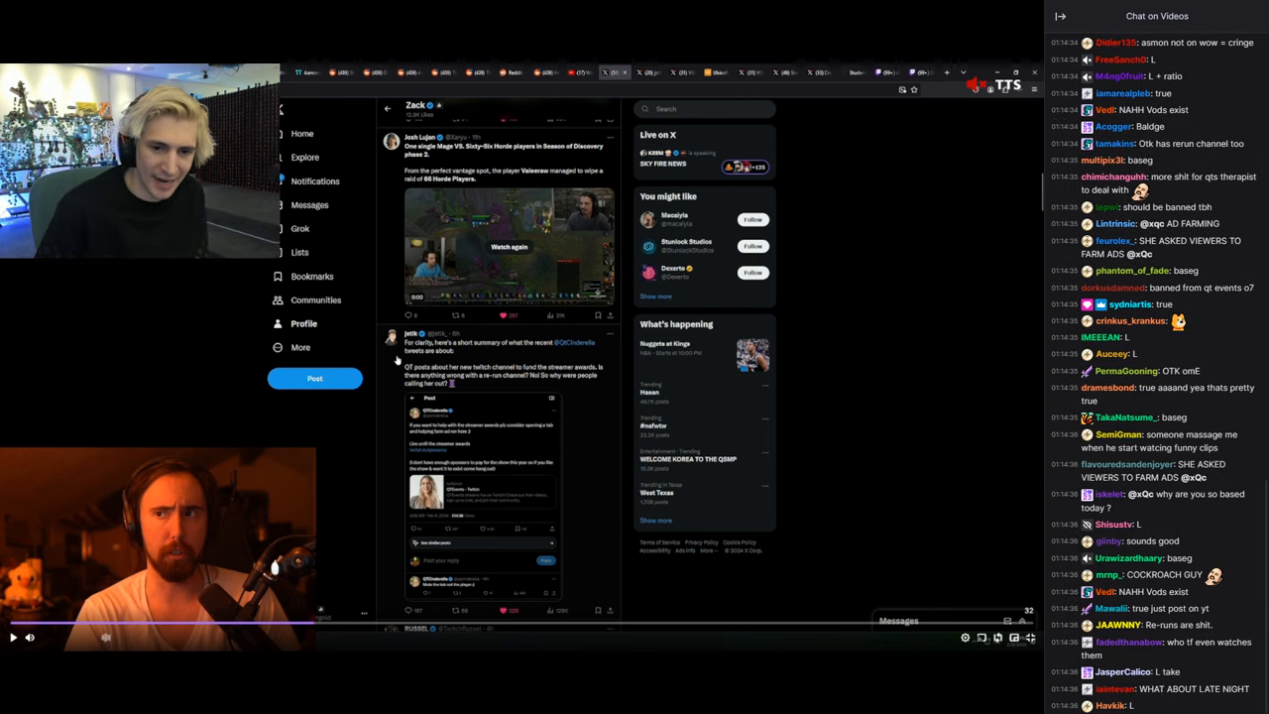
scroll(down, 3)
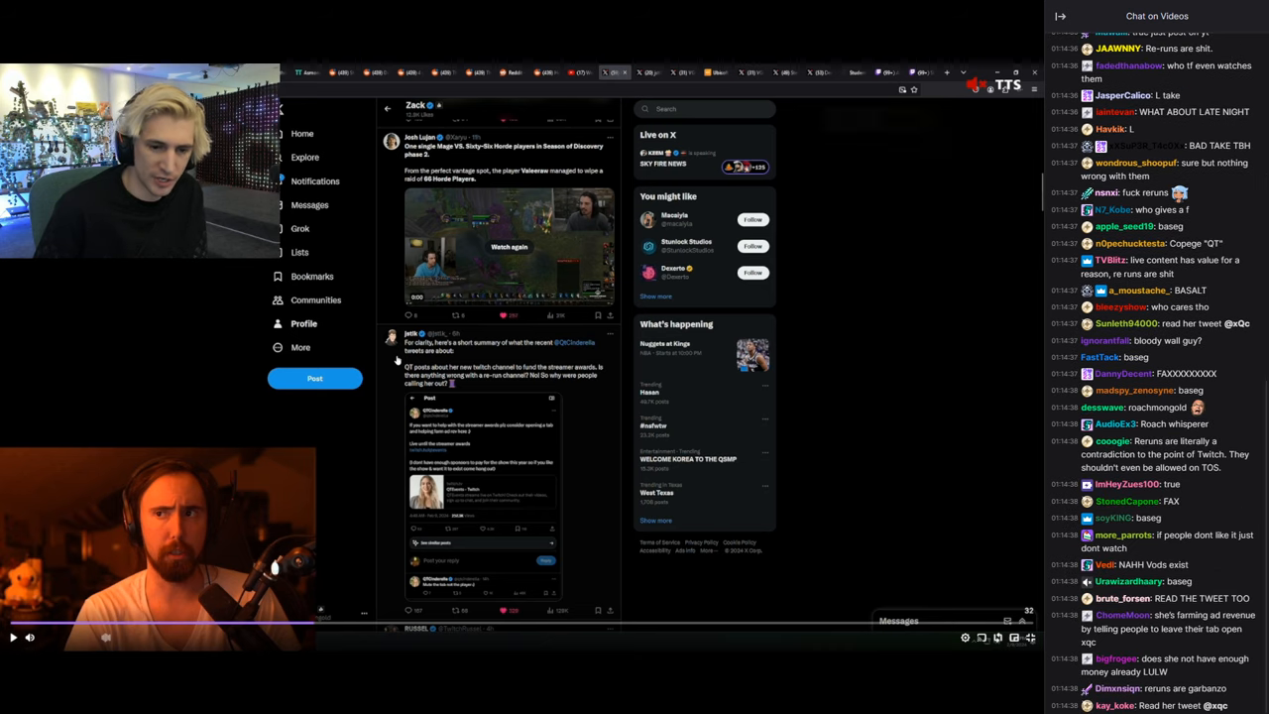